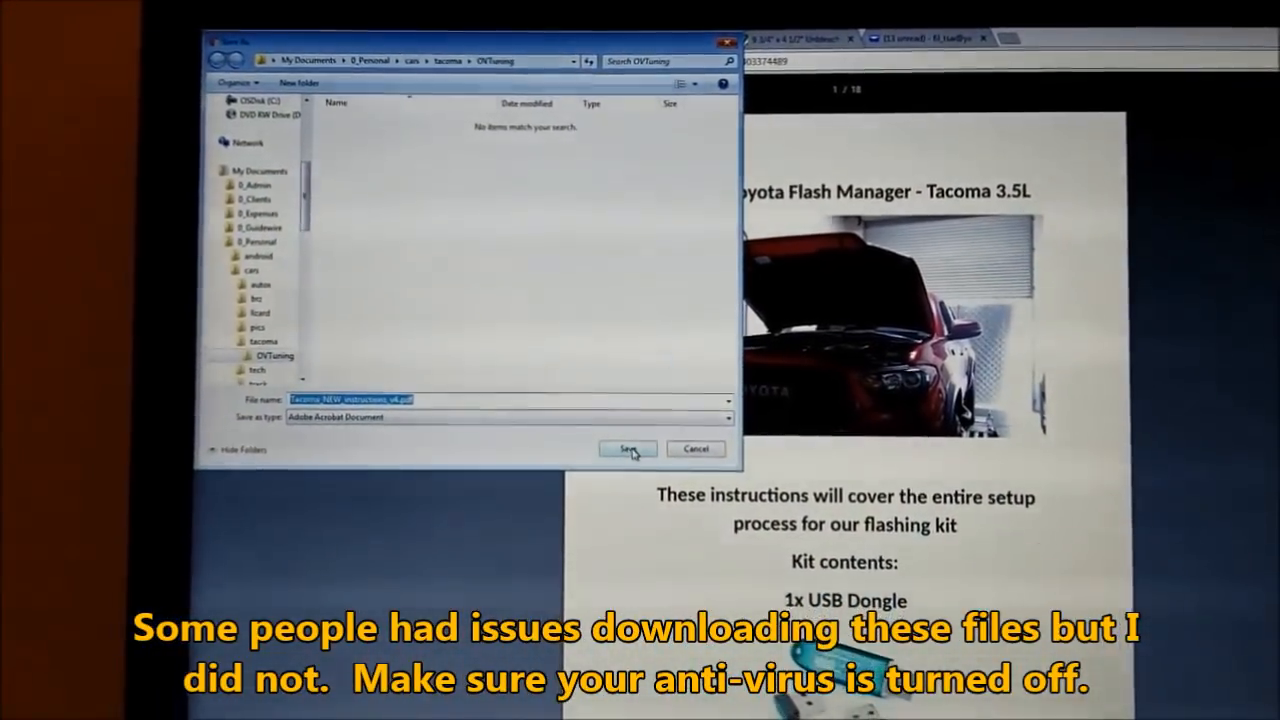
Save the setup instructions PDF and Toyota_Flash_Manager_V1.0.exe into the OVTuning folder
left_click(624, 448)
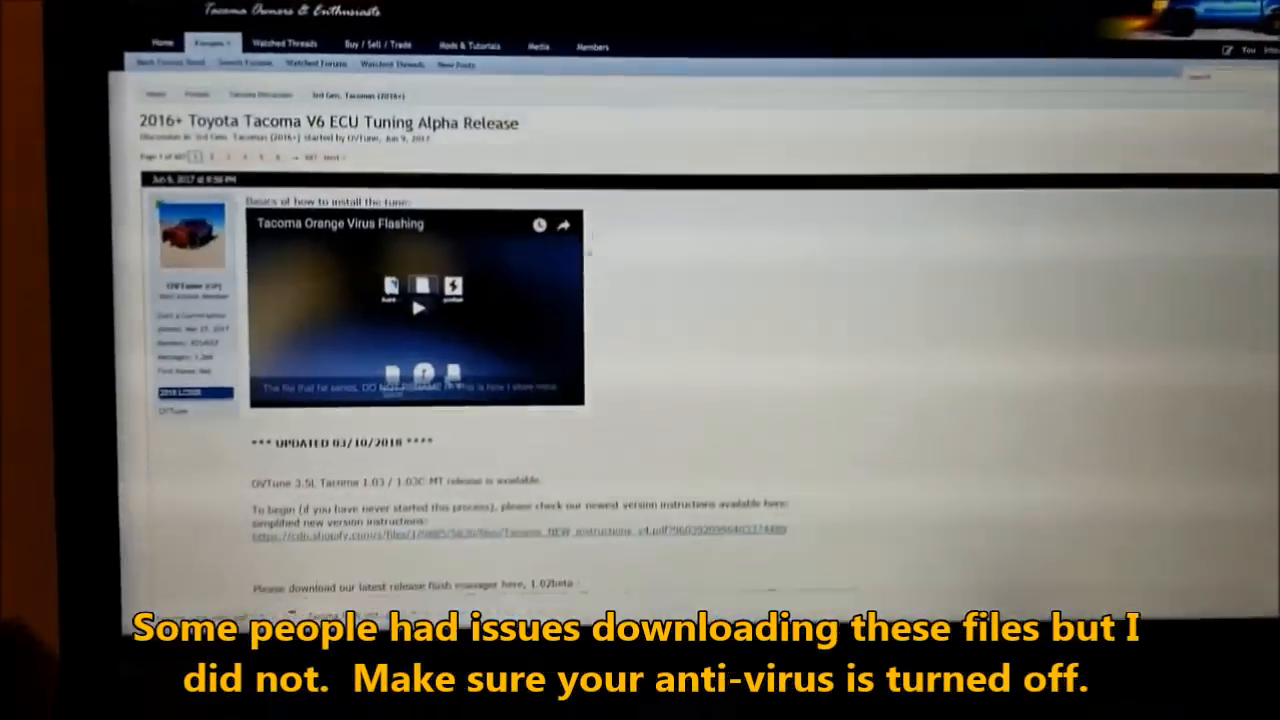
scroll("down", 3)
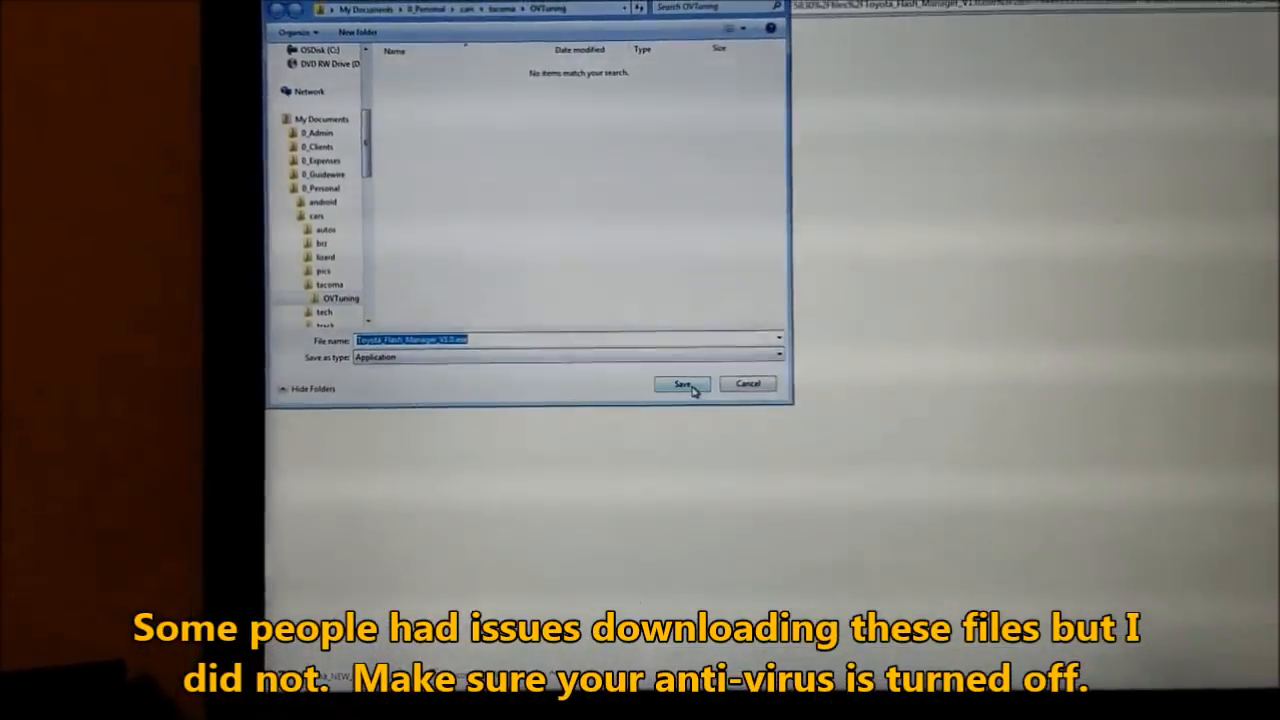
left_click(680, 384)
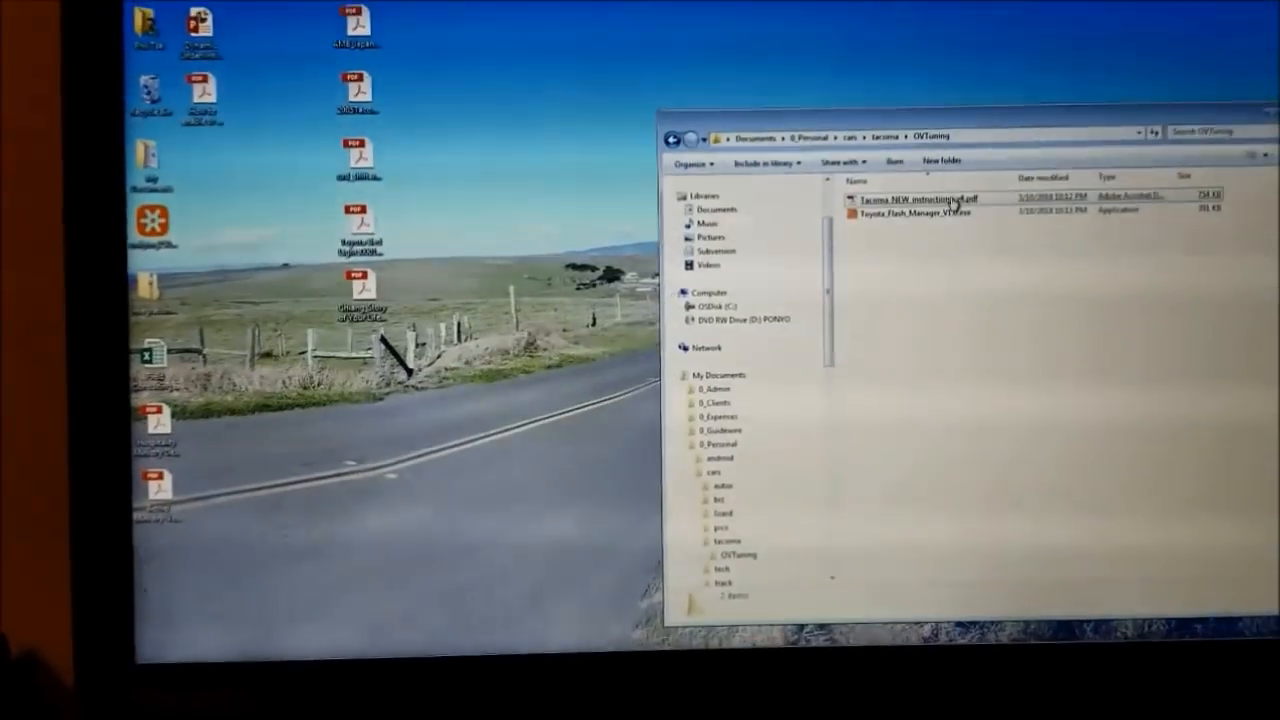
Read the instructions PDF in Acrobat Reader down to the Flash Manager download link
double_click(916, 198)
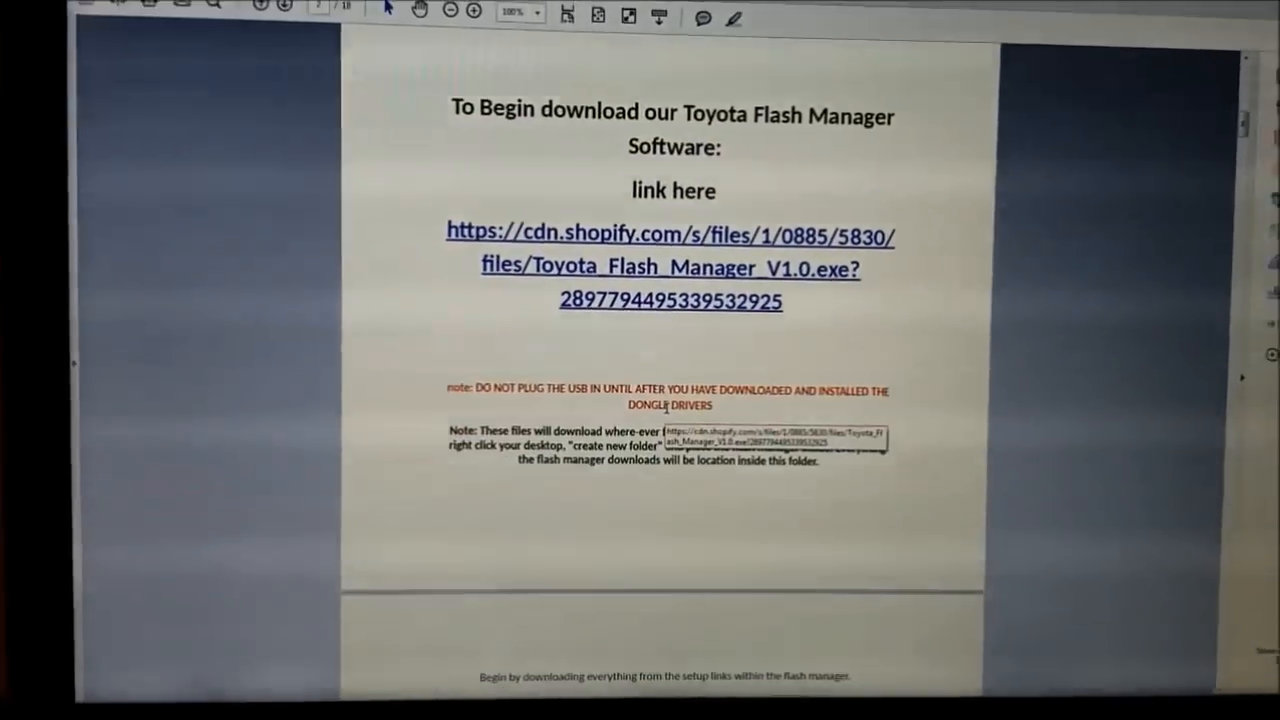
scroll("down", 3)
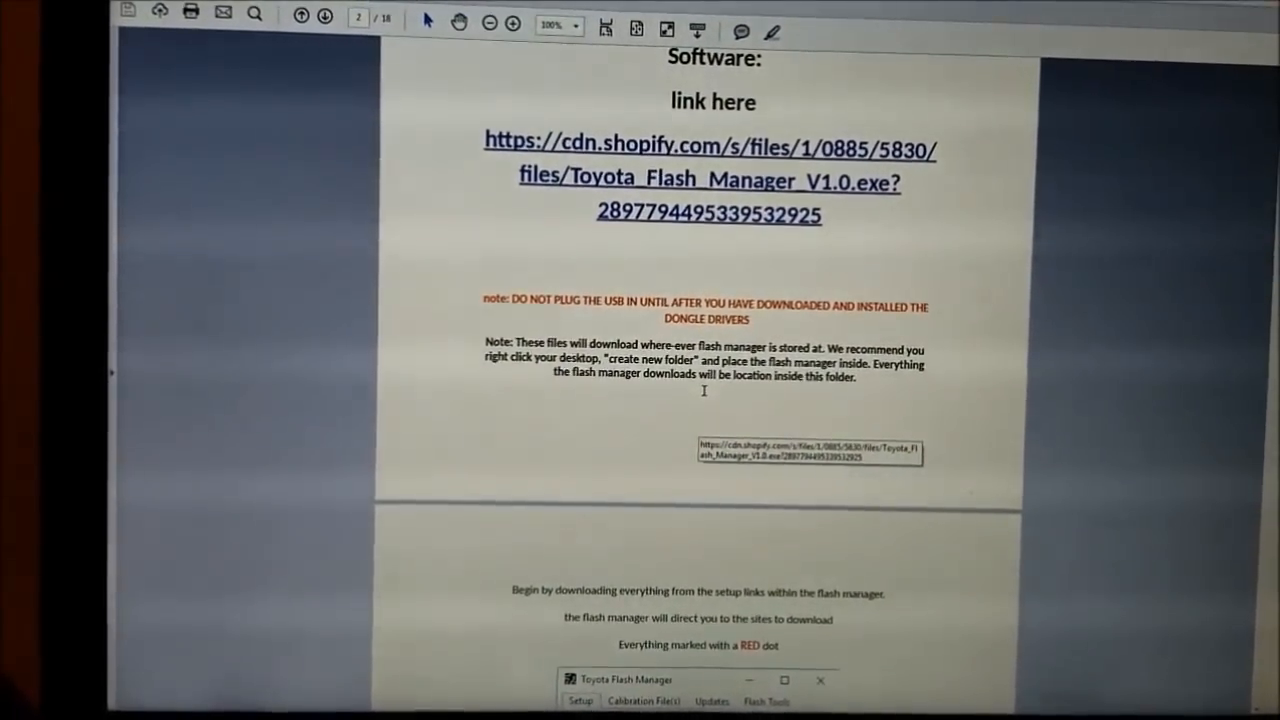
scroll("down", 3)
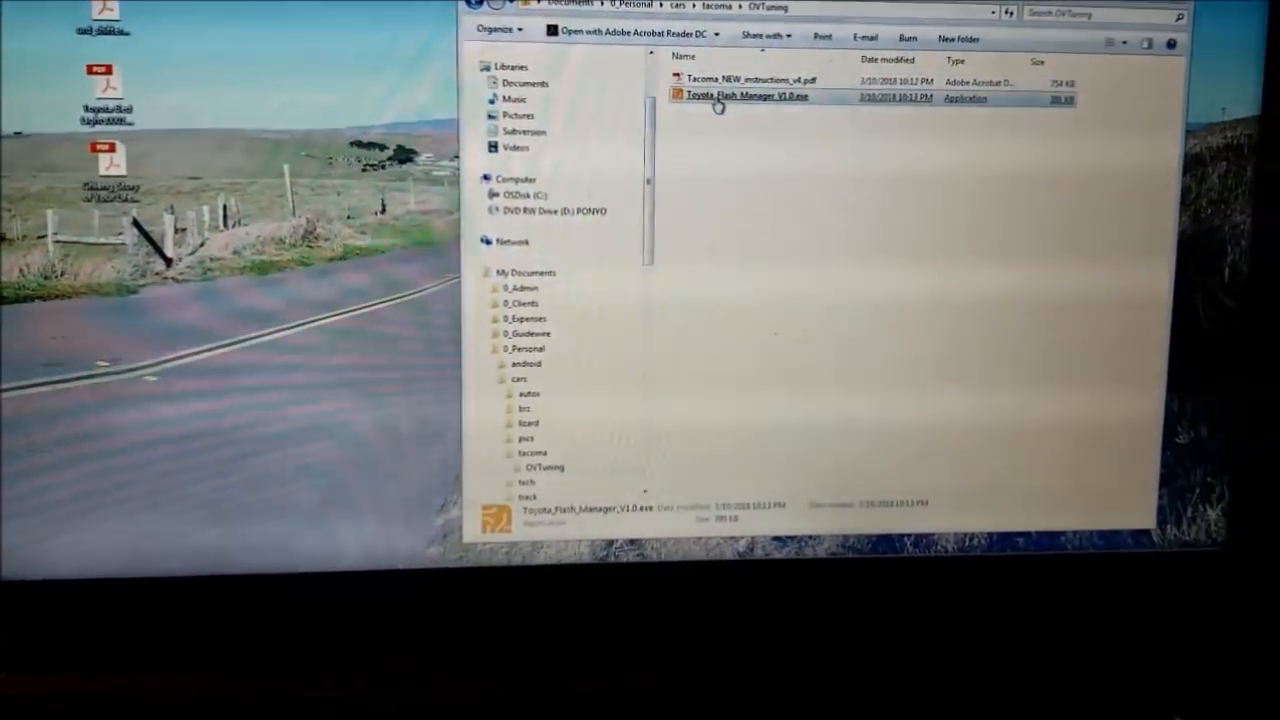
Run Toyota_Flash_Manager_V1.0.exe, allowing the unverified publisher in the security warning
double_click(736, 100)
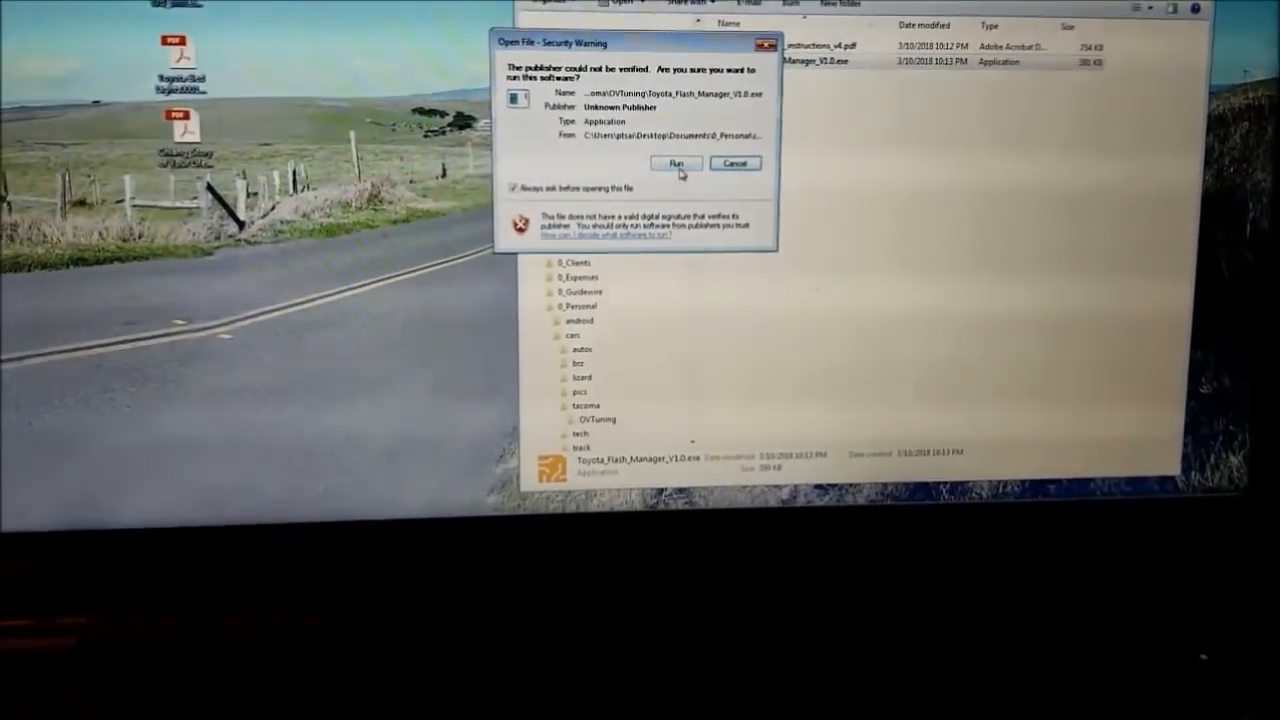
left_click(682, 162)
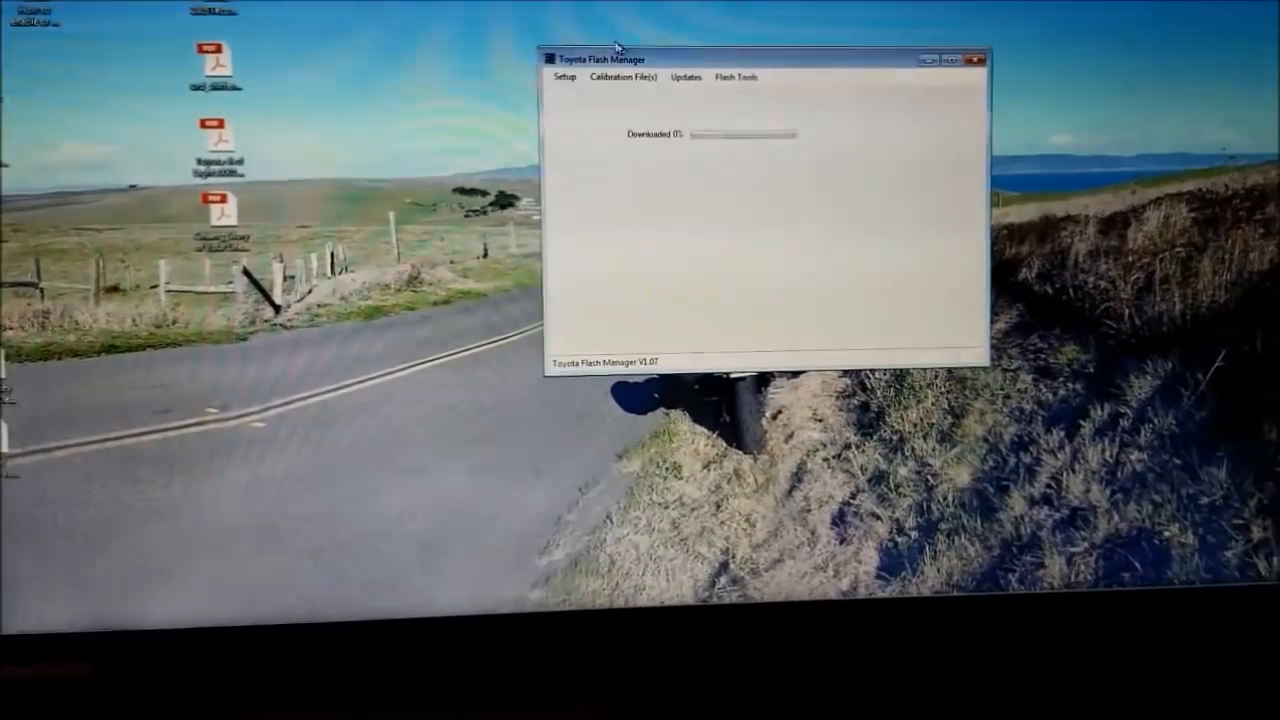
Download the software pack to 100% and then the flash tools via the Setup menu
left_click(564, 74)
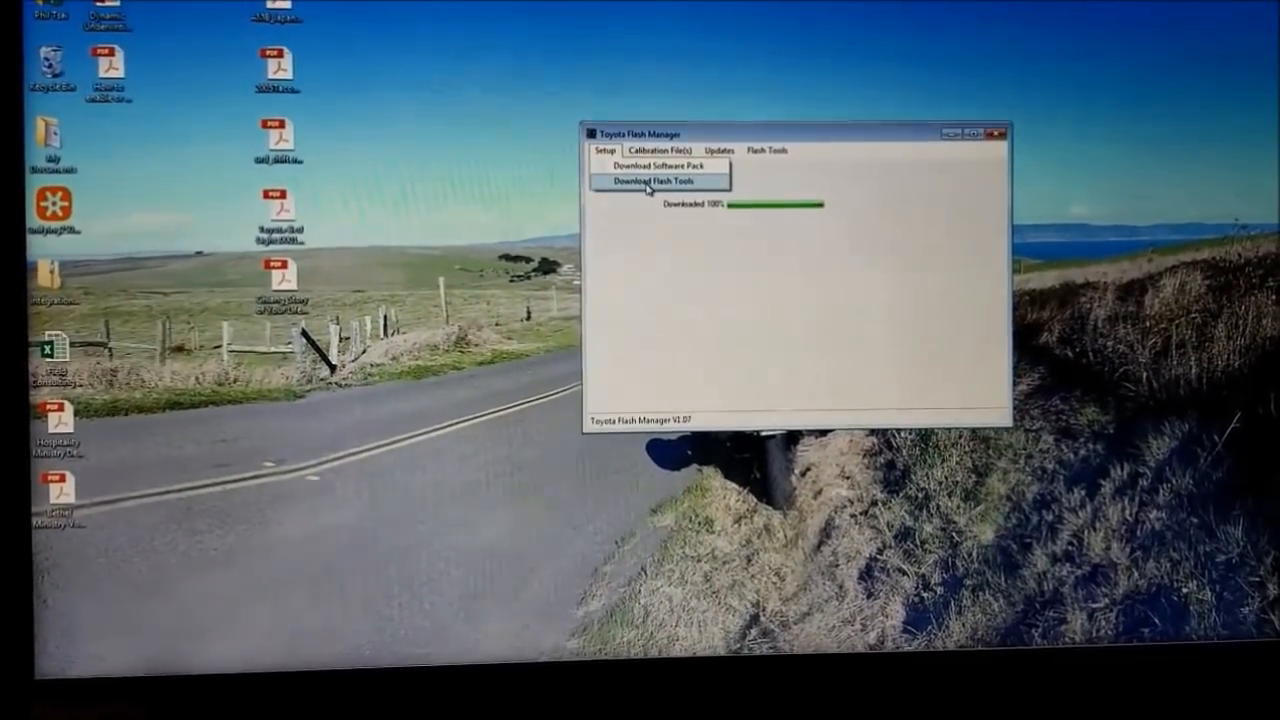
left_click(660, 180)
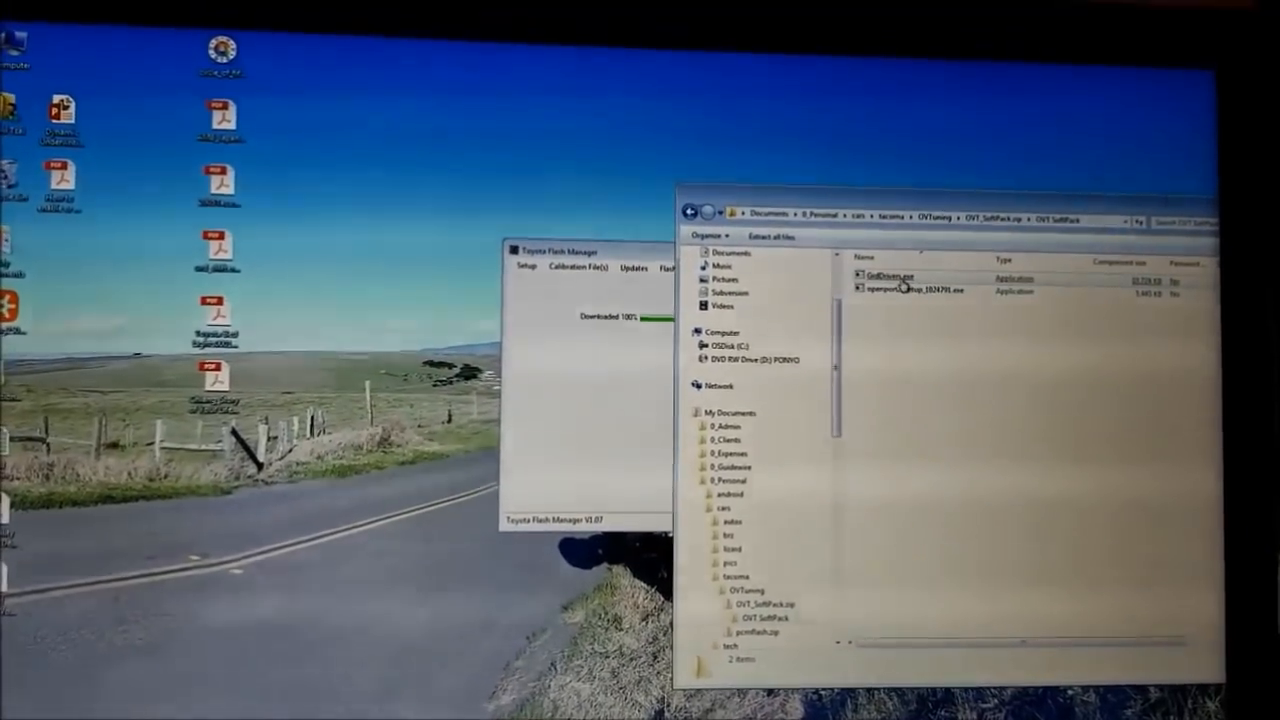
Run GrdDrivers.exe from OVT_SoftPack.zip without extracting the archive
double_click(888, 272)
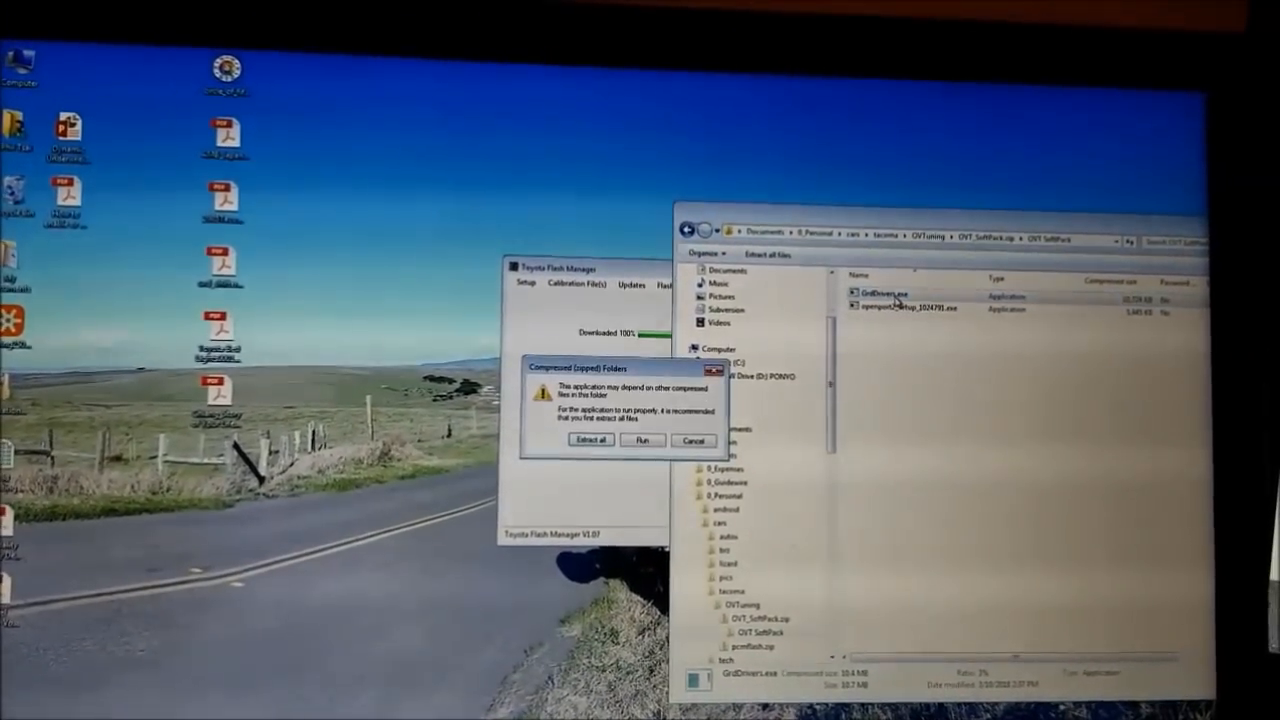
left_click(692, 440)
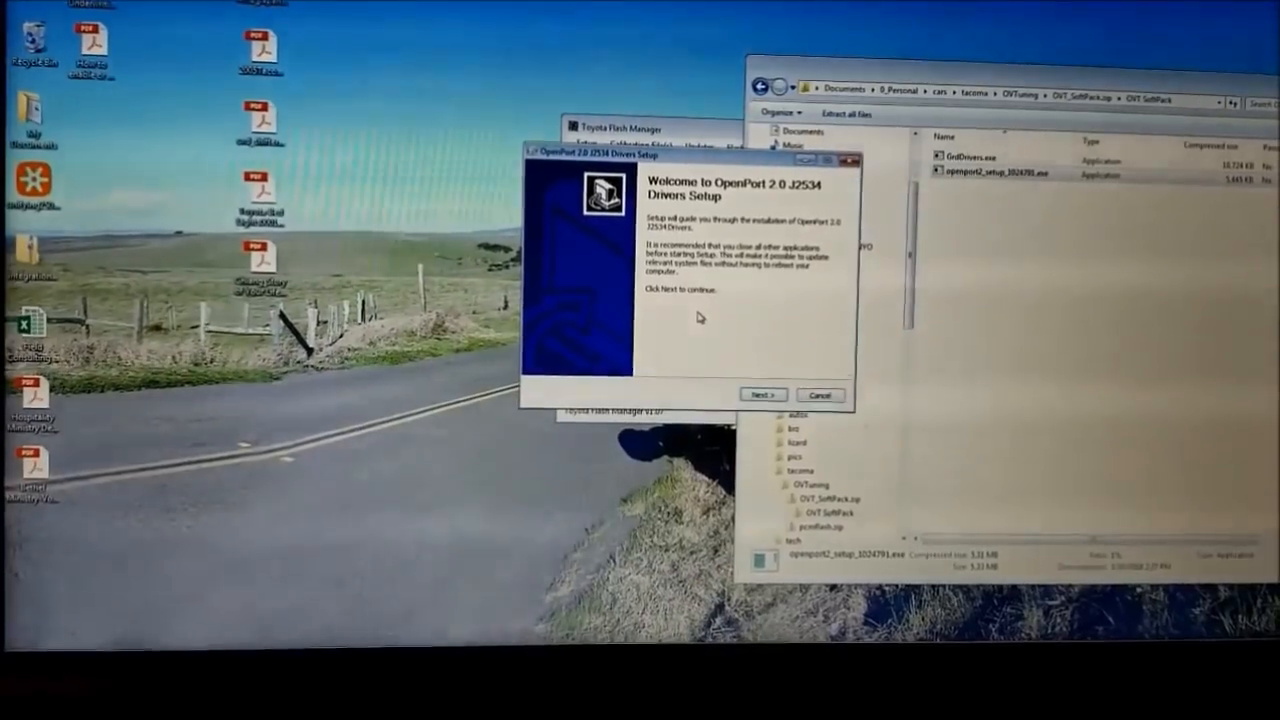
Install the OpenPort 2.0 J2534 drivers, accepting the license and trusting the Tactrix device software
left_click(760, 396)
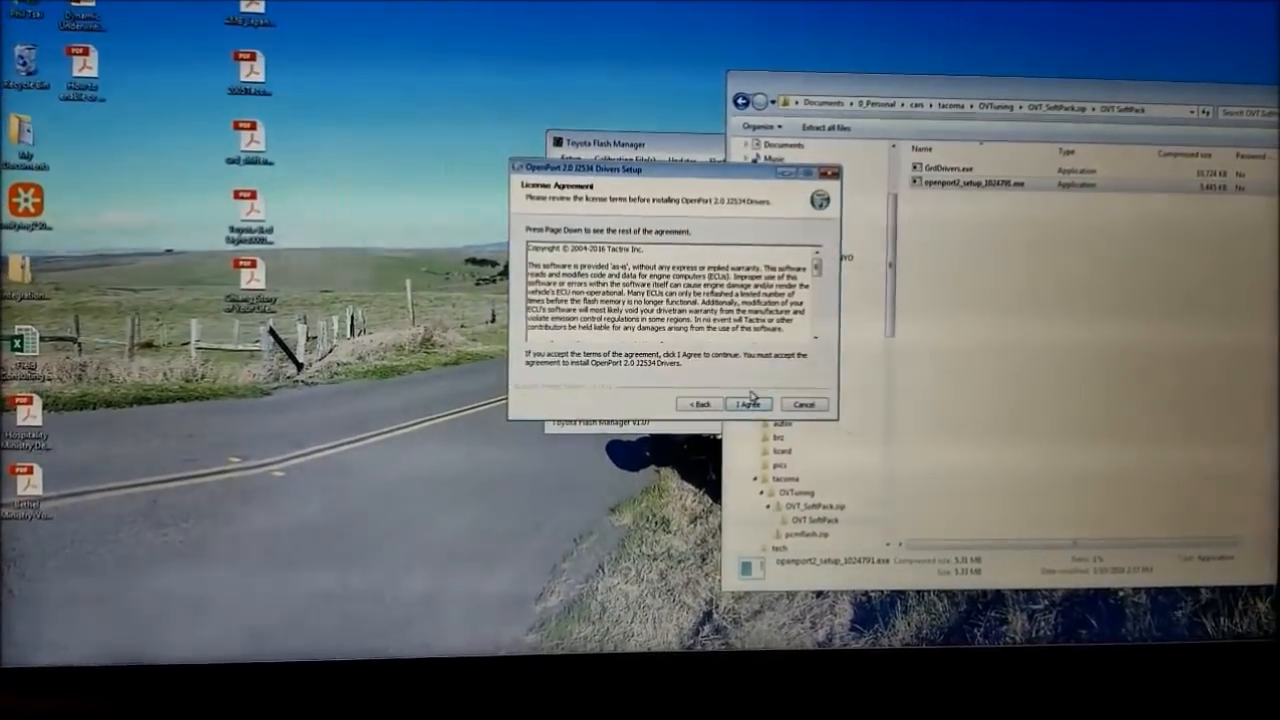
left_click(748, 402)
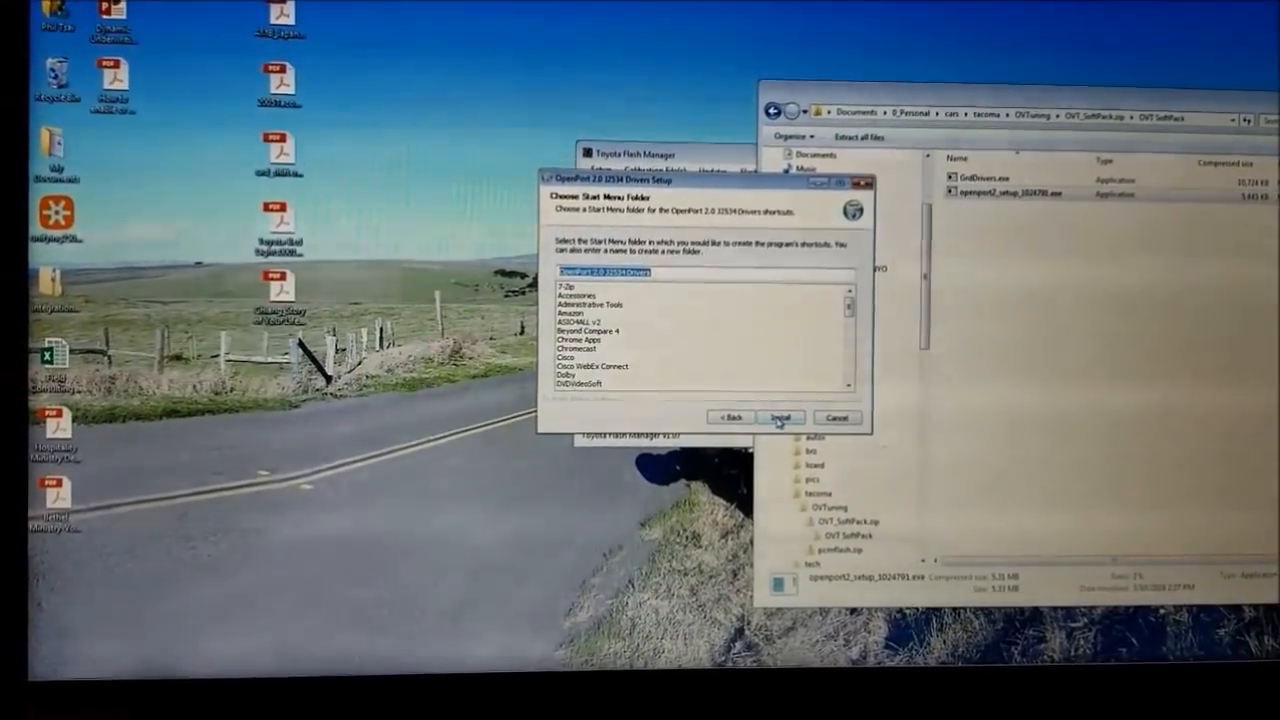
left_click(780, 418)
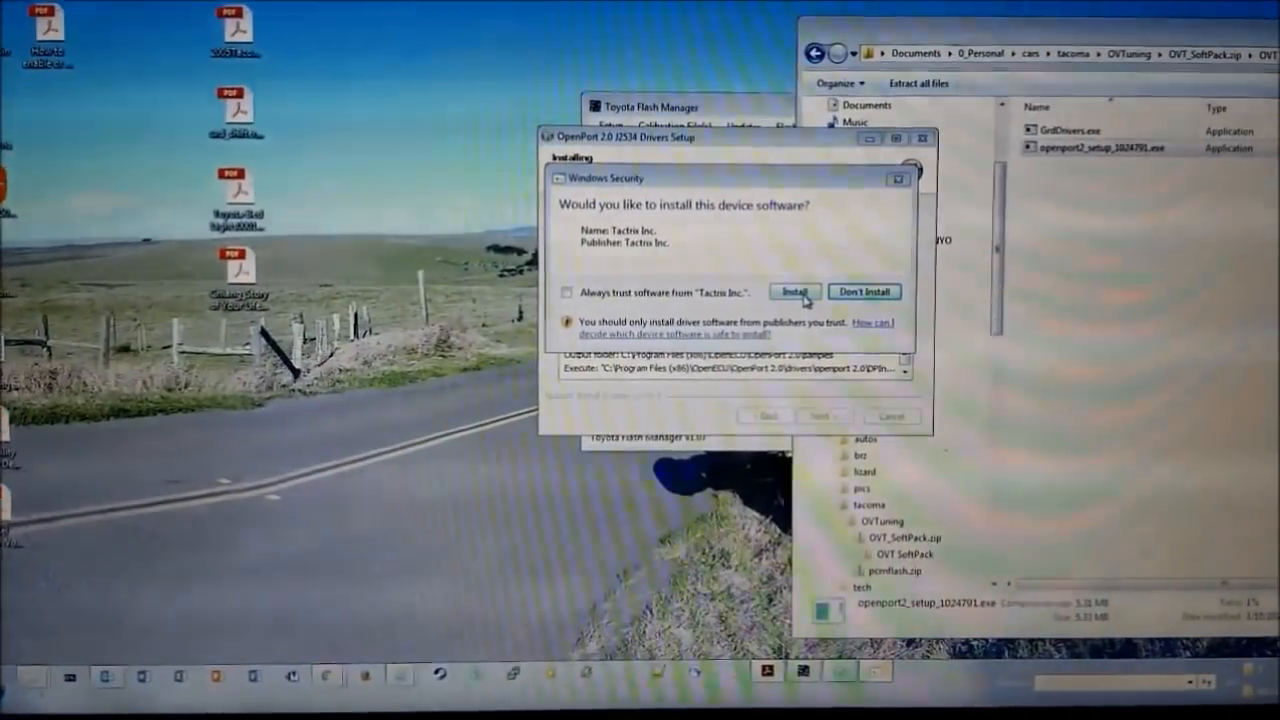
left_click(796, 292)
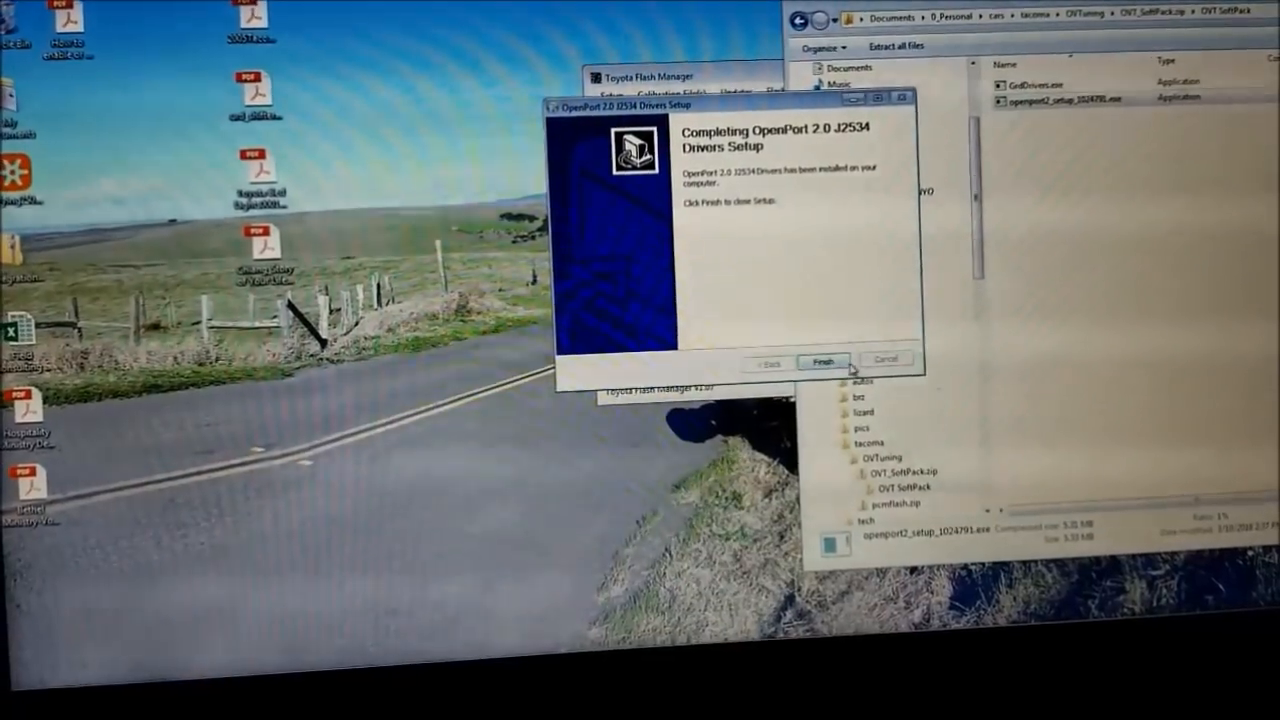
left_click(828, 360)
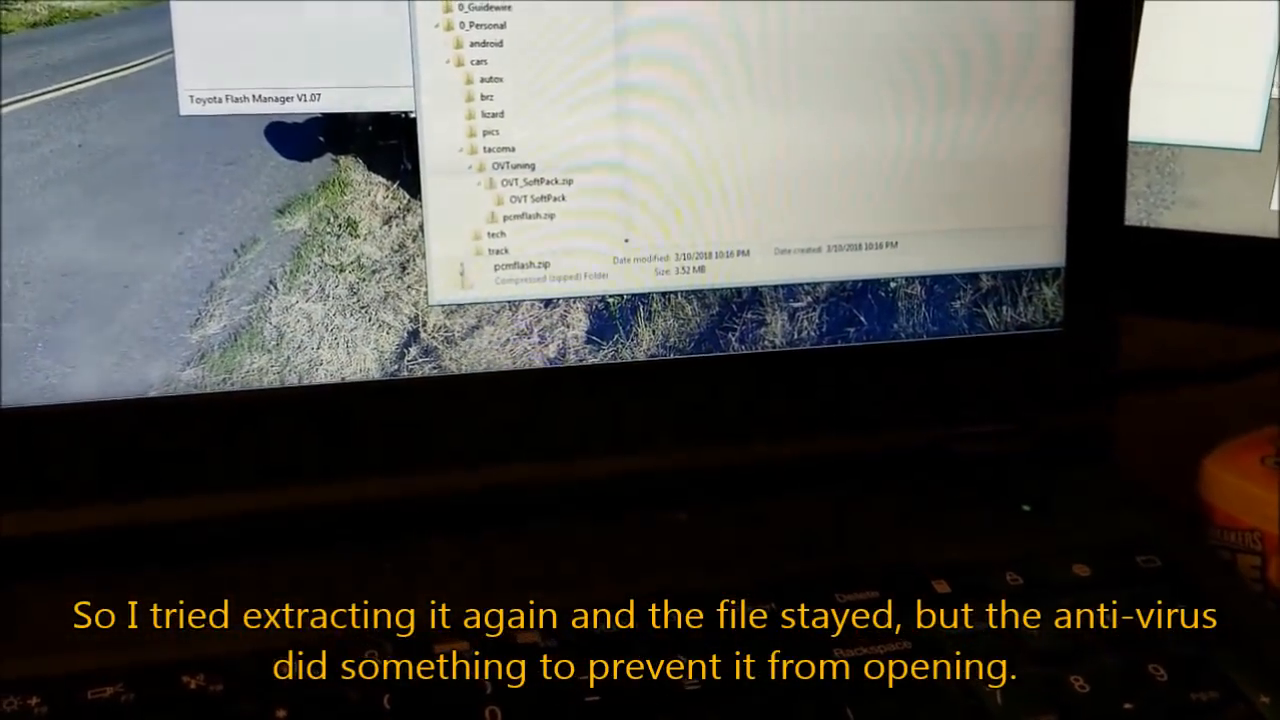
Extract pcmflash.zip into the OVTuning folder from its context menu
right_click(528, 264)
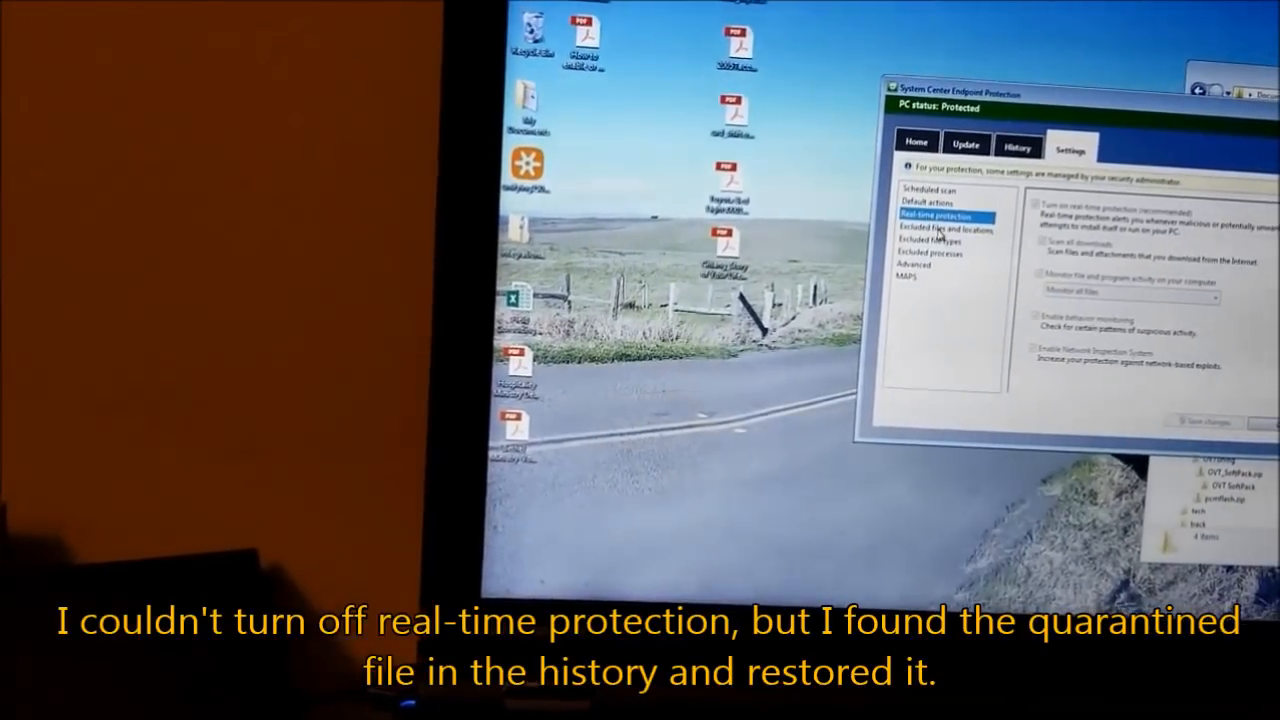
Restore the Trojan-flagged quarantined item from History and dismiss the file-access error
left_click(1018, 144)
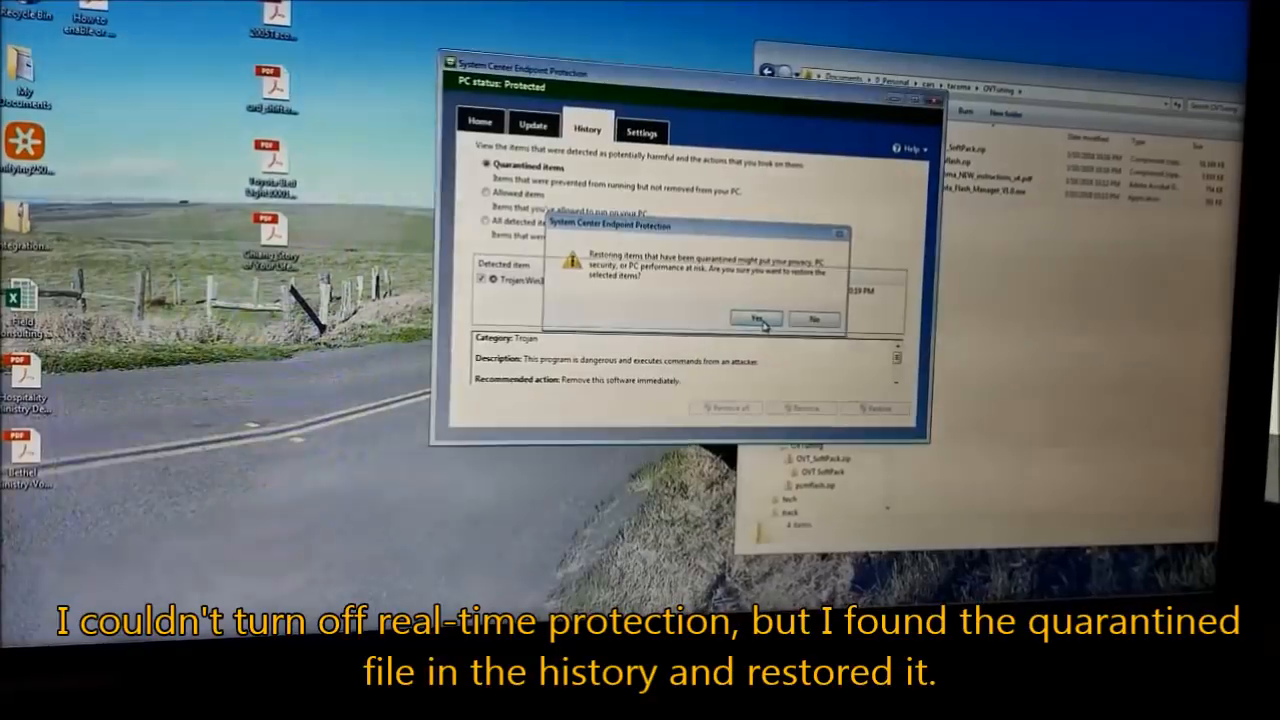
left_click(756, 320)
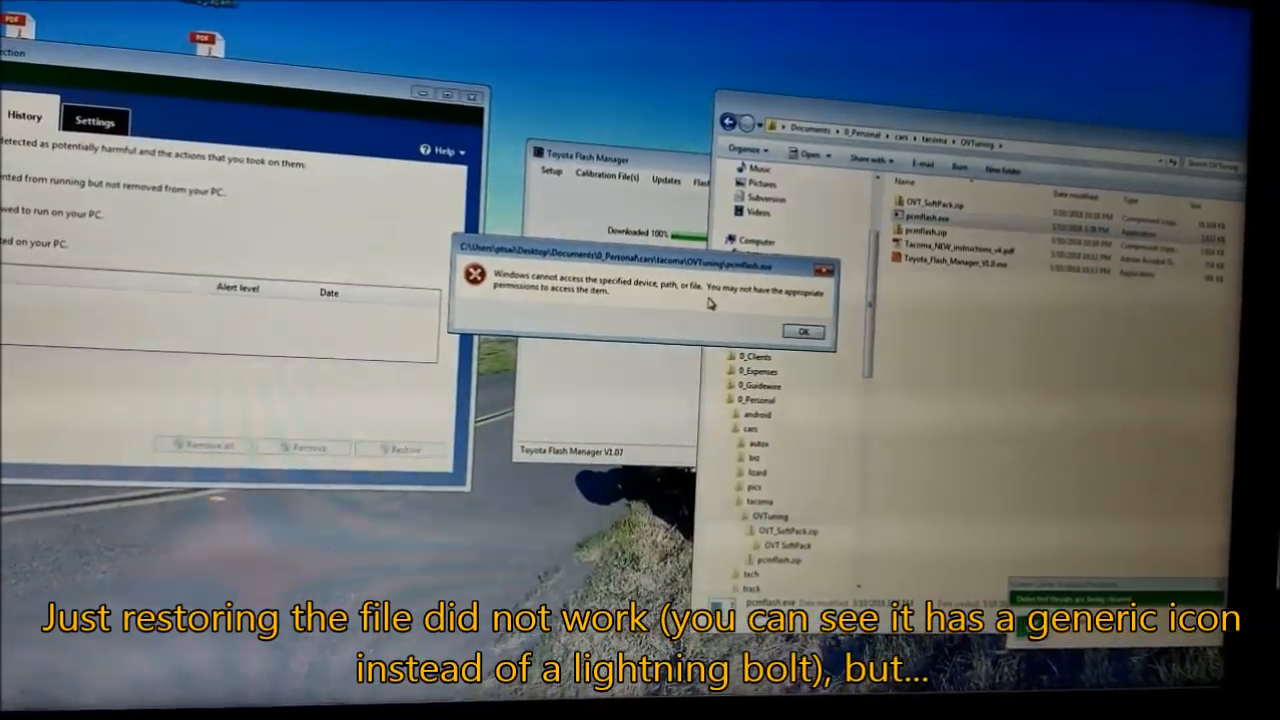
left_click(804, 330)
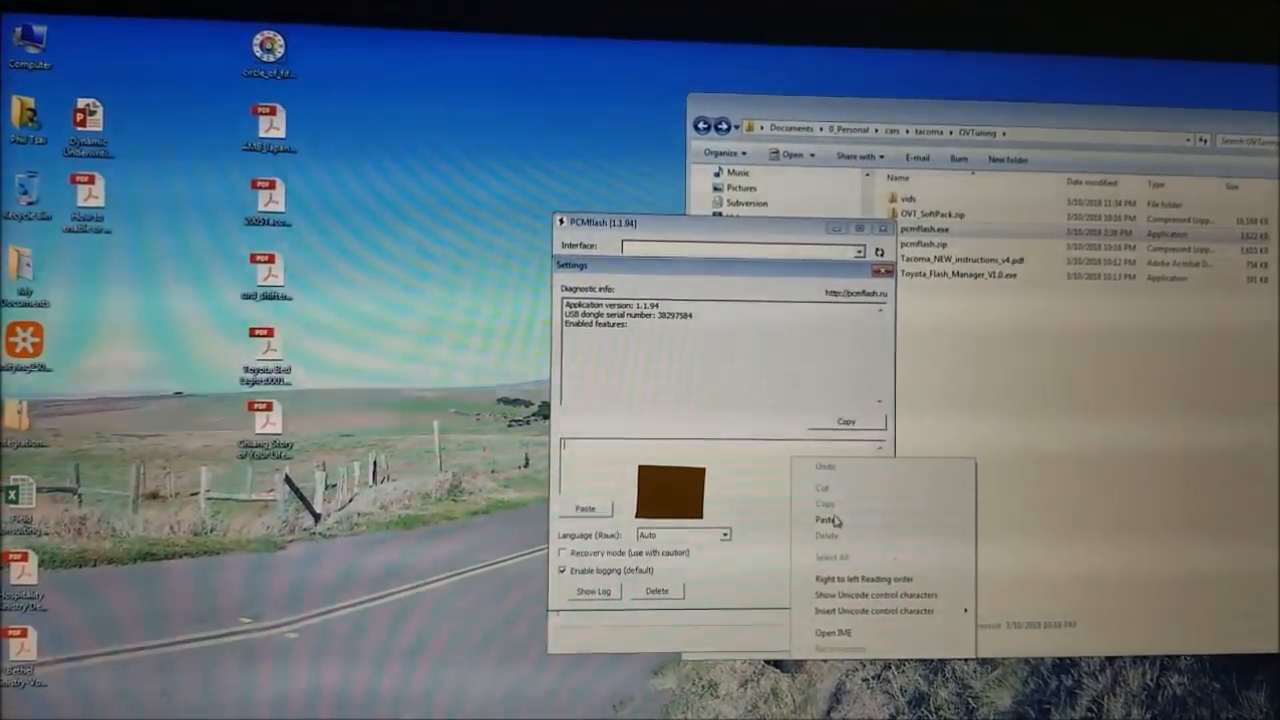
Activate PCMFlash with the pasted license key and relaunch pcmflash.exe
left_click(820, 516)
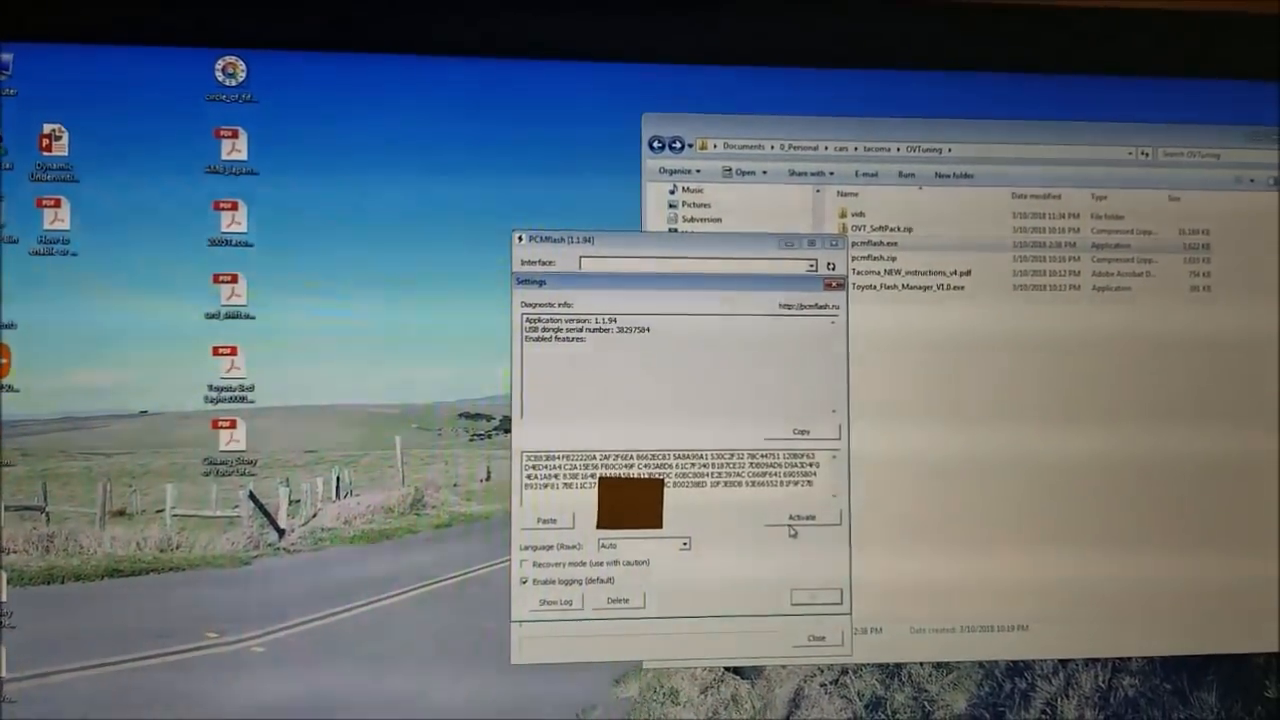
left_click(796, 516)
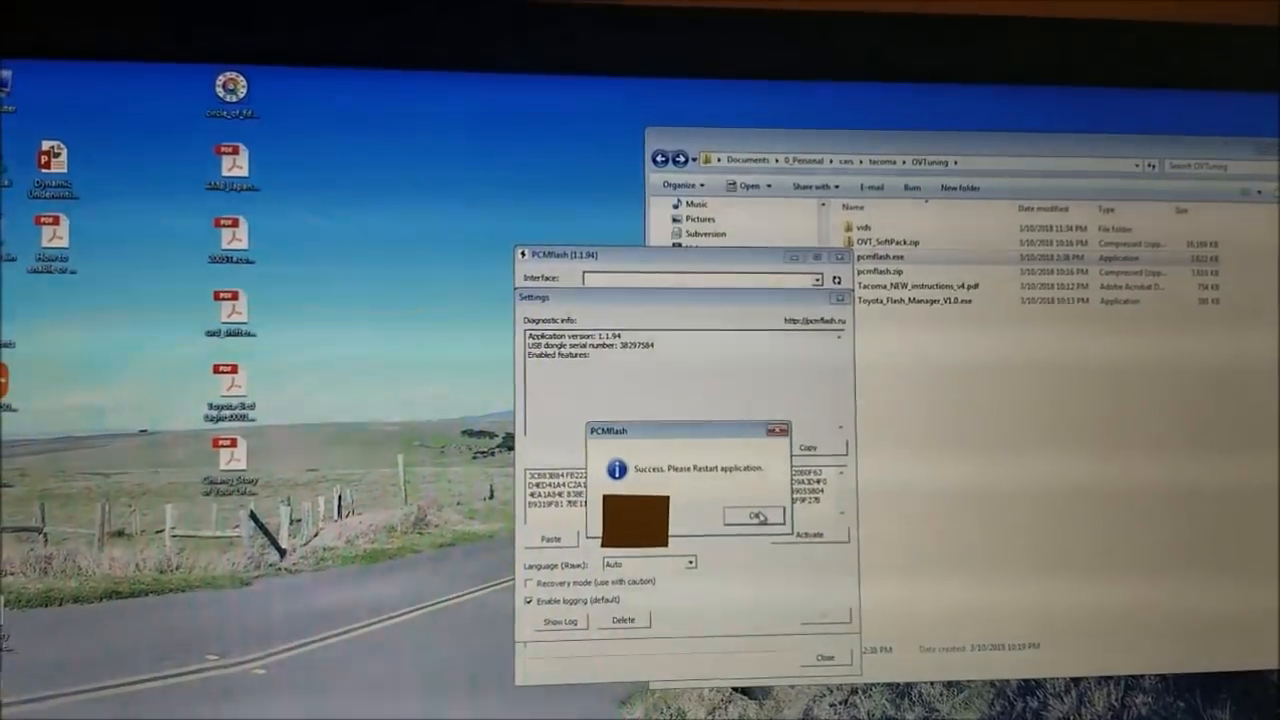
left_click(756, 516)
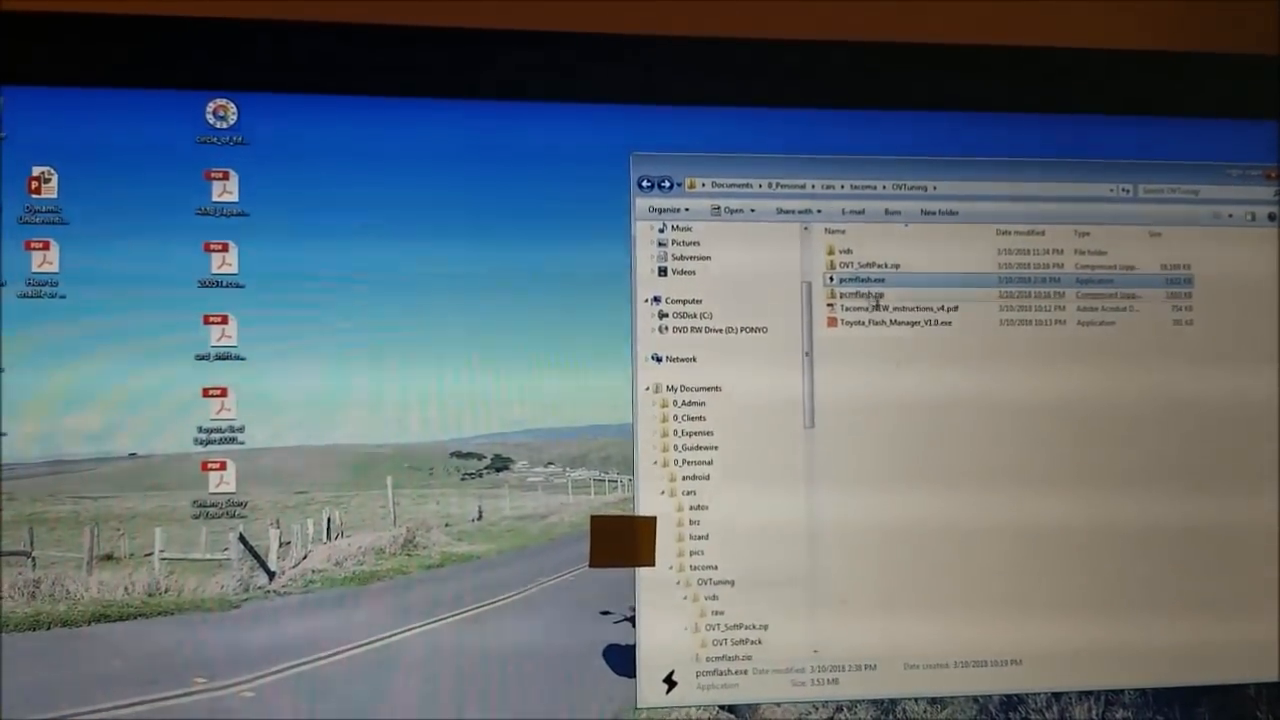
double_click(868, 280)
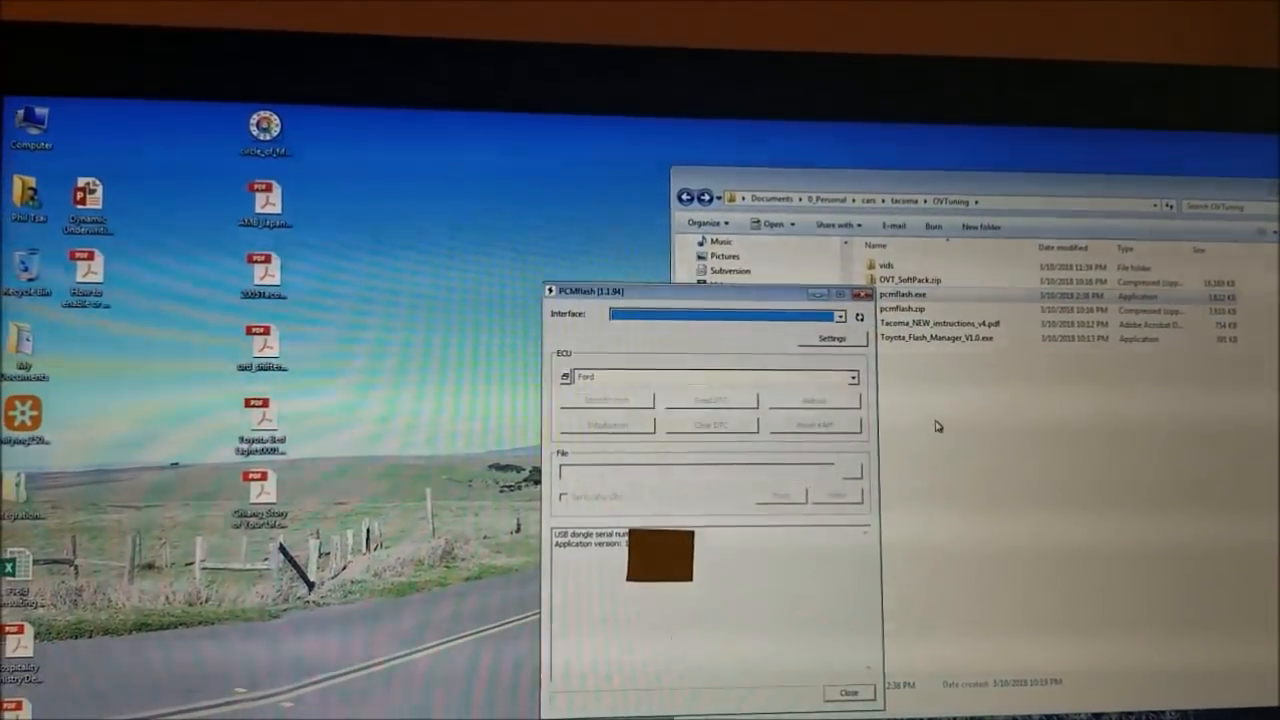